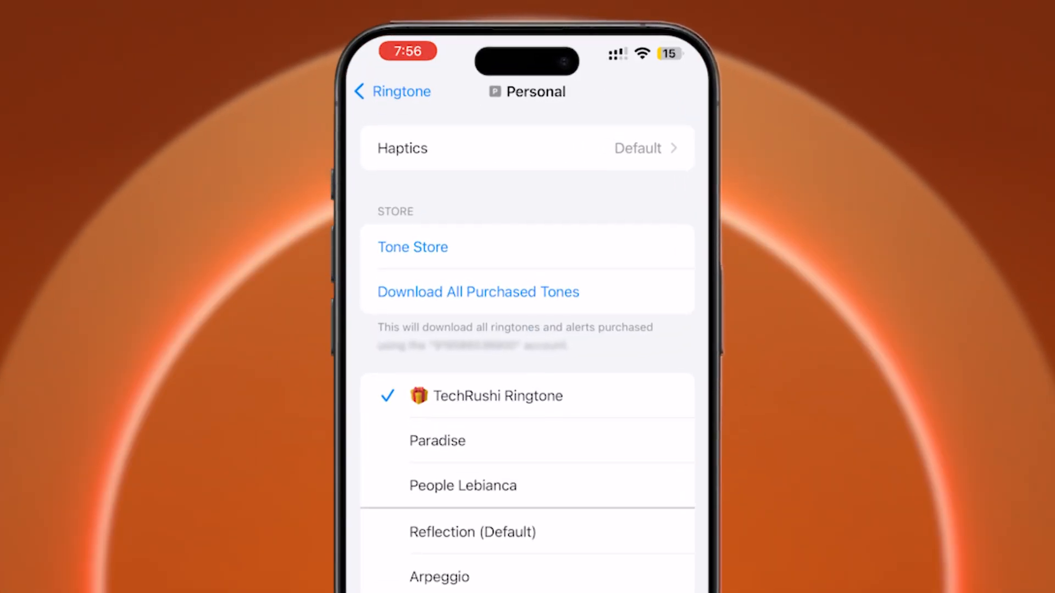
Select Paradise as the phone ringtone in place of TechRushi Ringtone
click(437, 440)
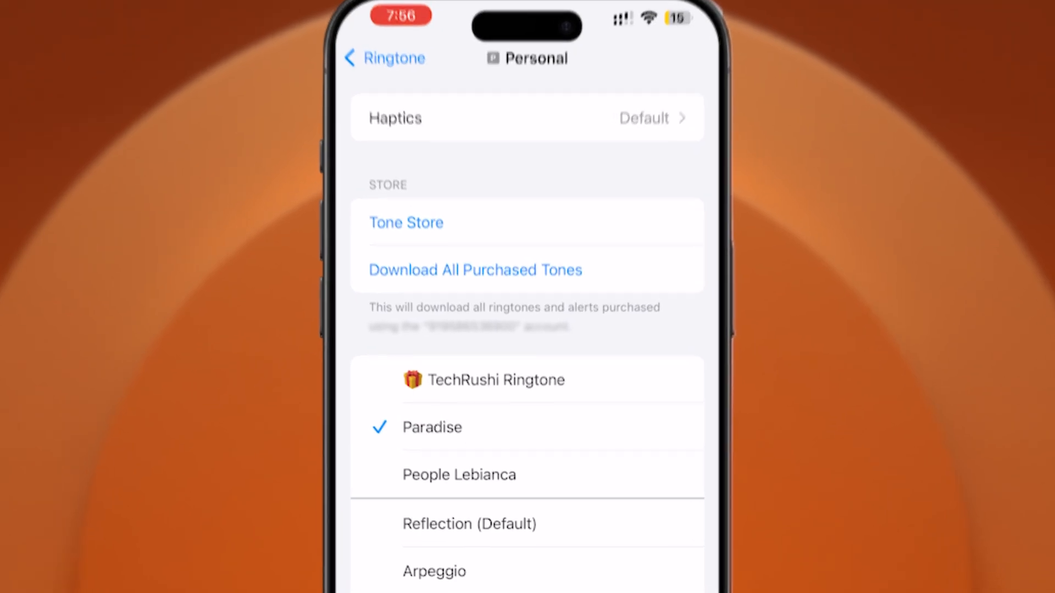
click(459, 474)
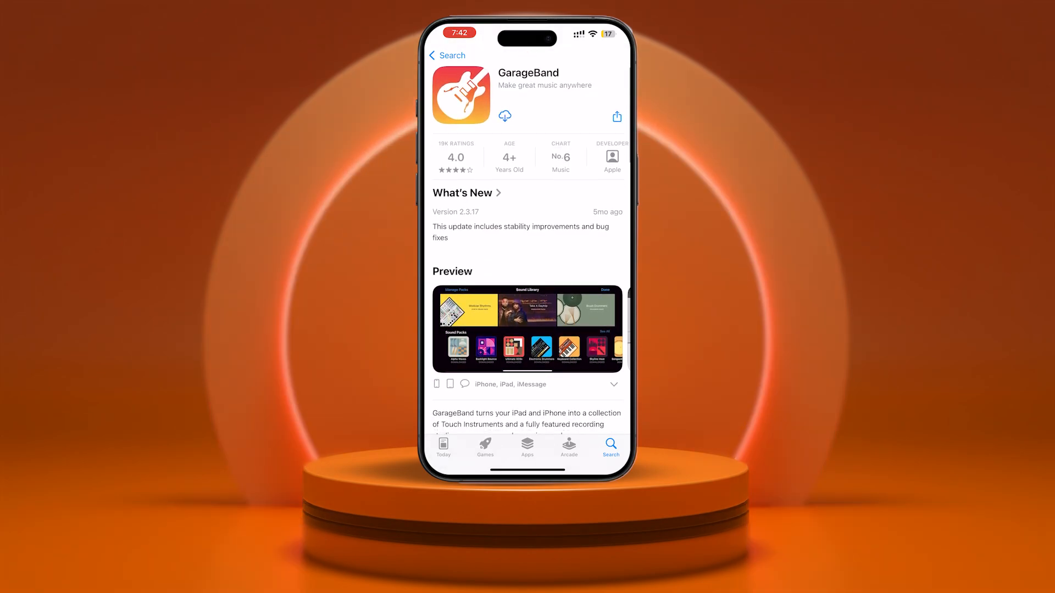
Download and install GarageBand from its App Store page
click(504, 116)
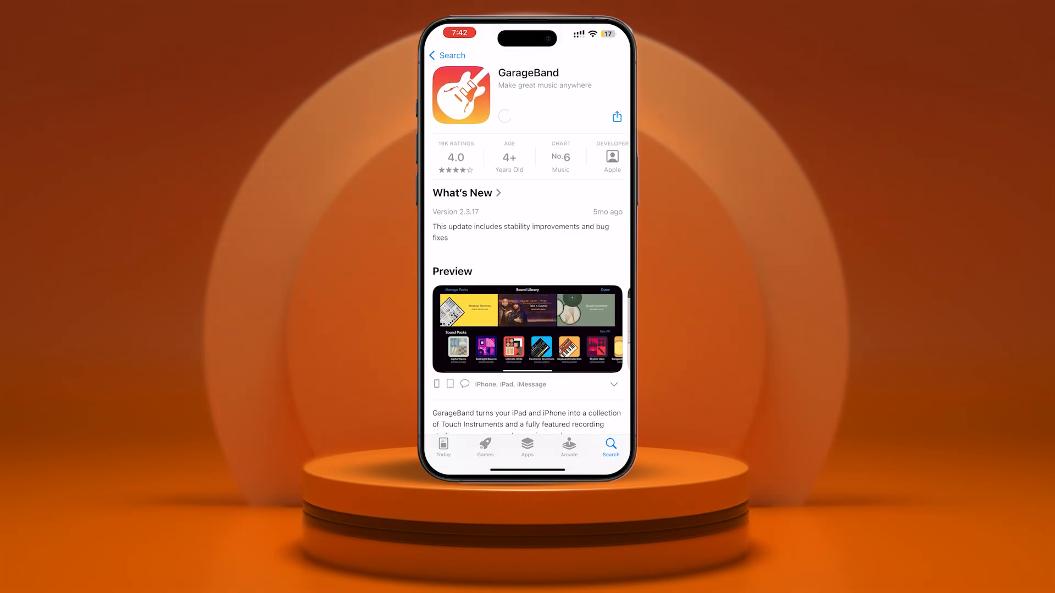
click(504, 116)
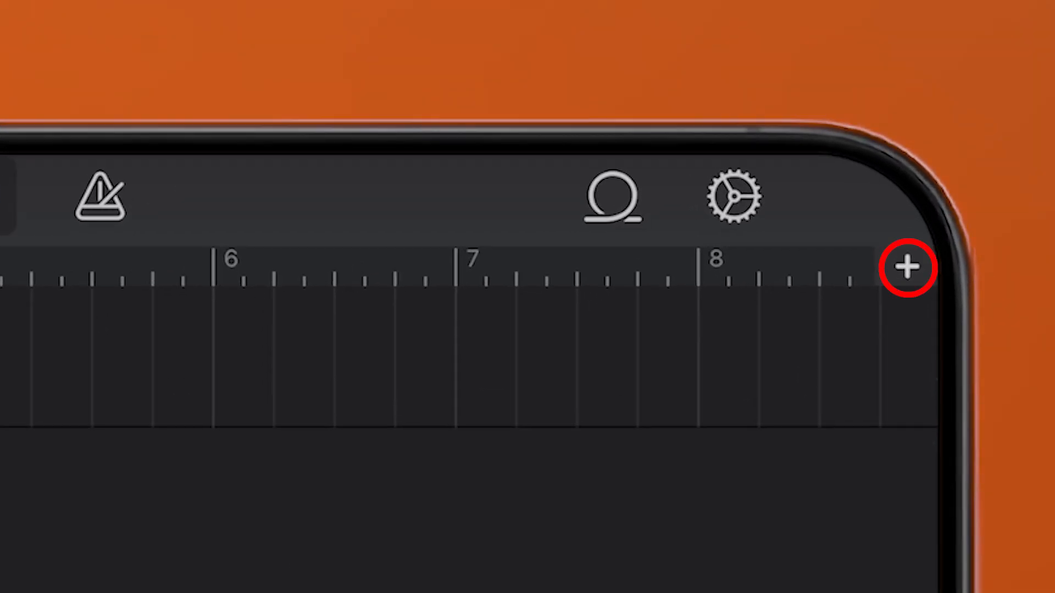
Disable automatic length for Section A and set a manual length of 30 bars
click(910, 267)
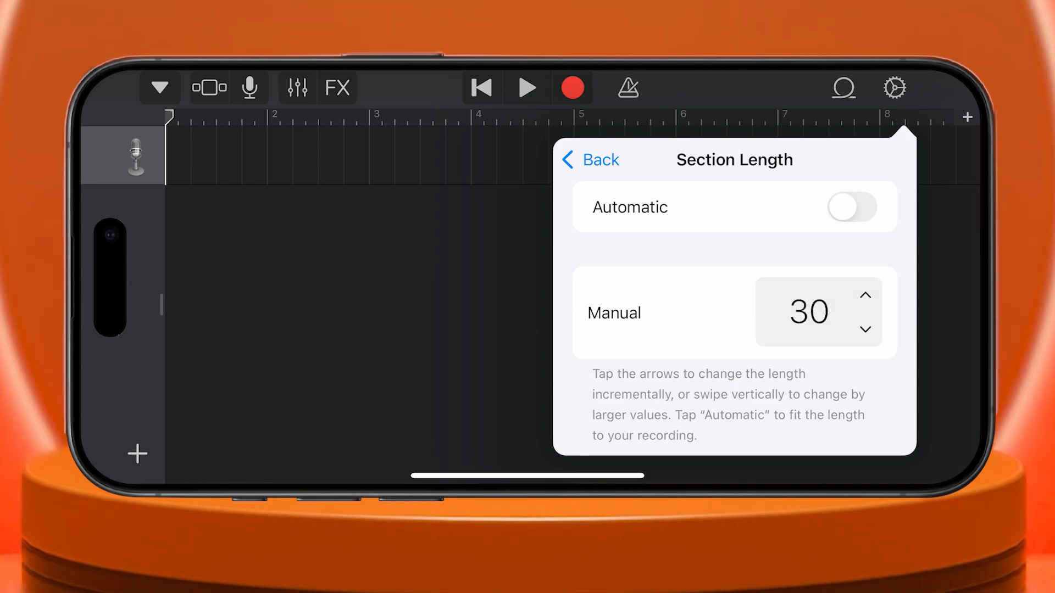
click(589, 159)
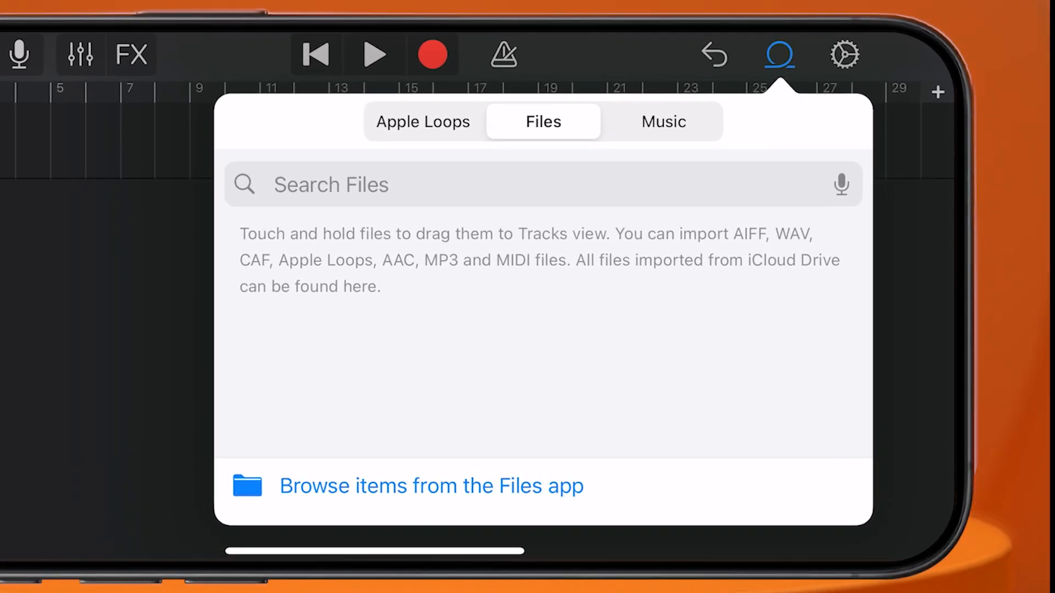
Open the Loop Browser's Files tab to view imported audio files
double_click(748, 234)
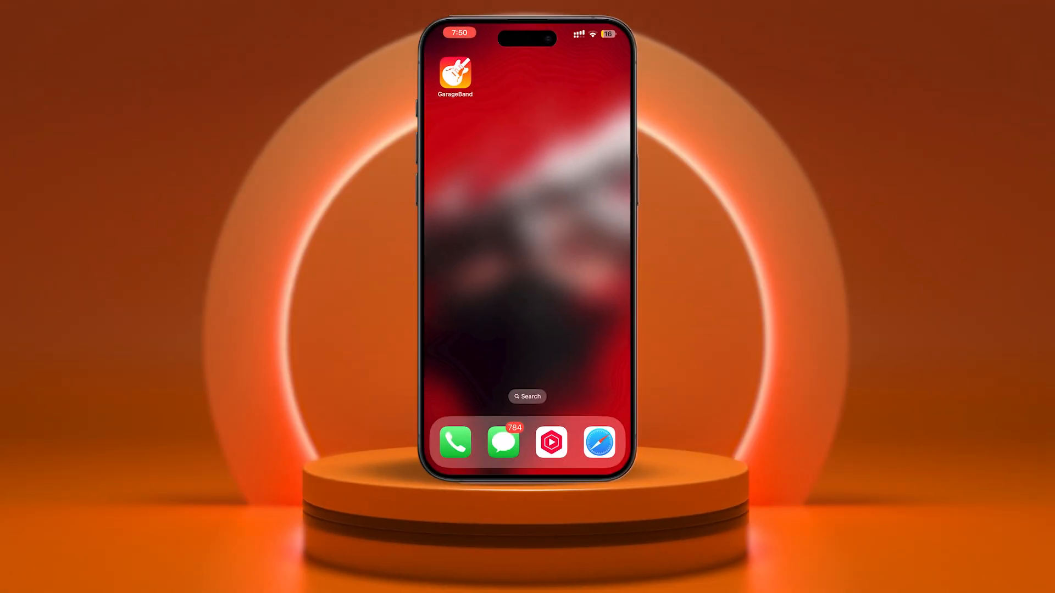
Search 'iphone ringtone download' in Safari and open a ringtone site result
scroll(left, 3)
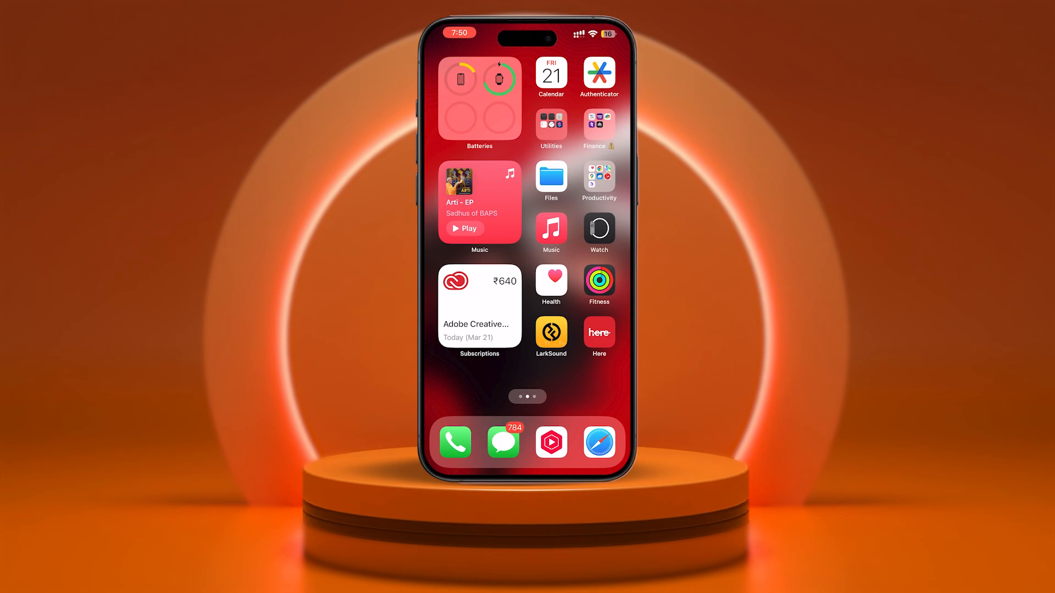
click(551, 176)
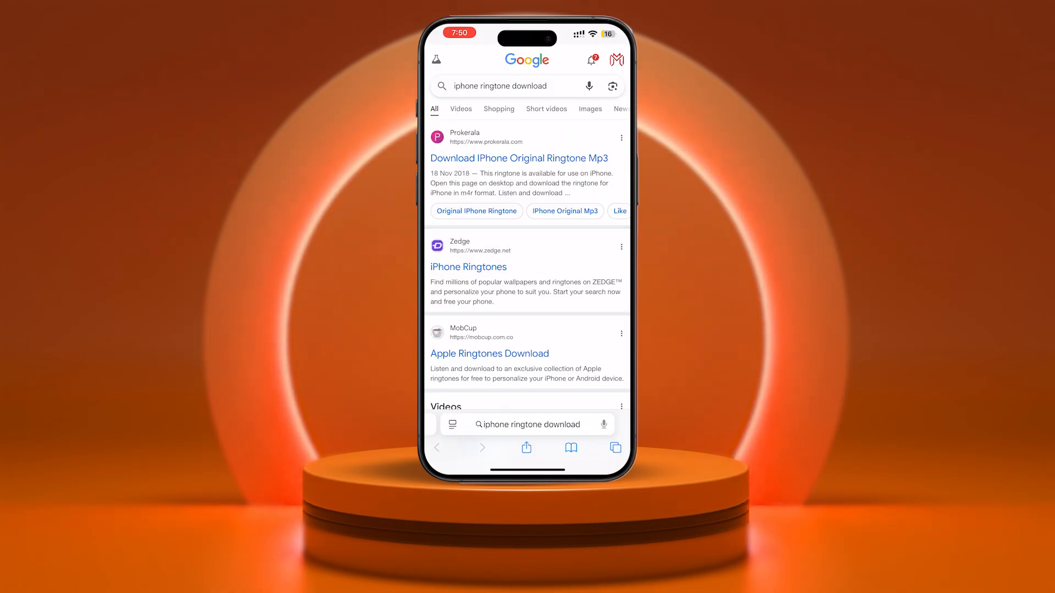
click(469, 267)
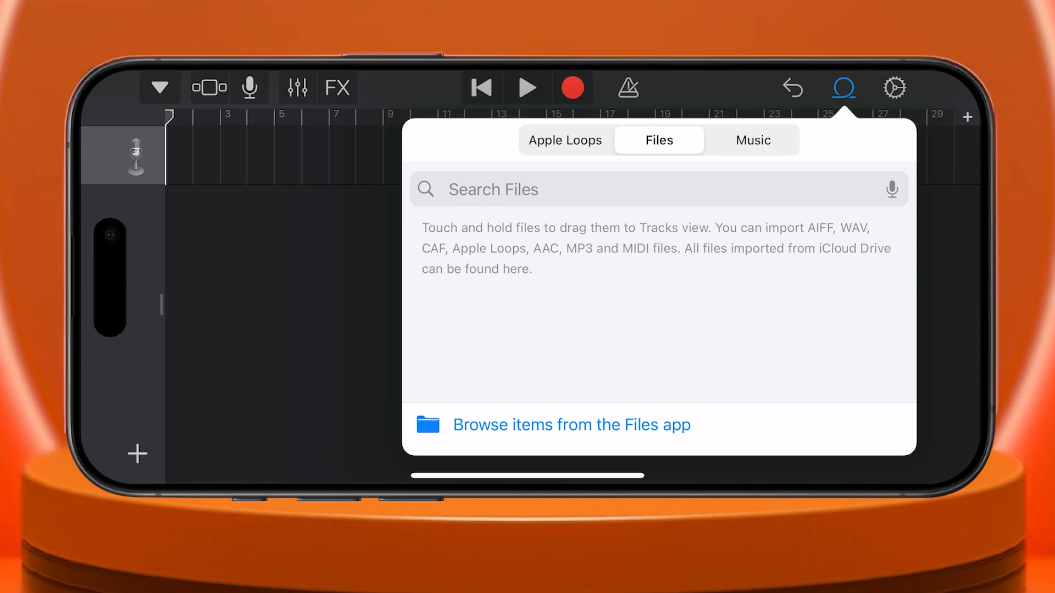
Browse the Files app from the Loop Browser to import the downloaded song
click(426, 425)
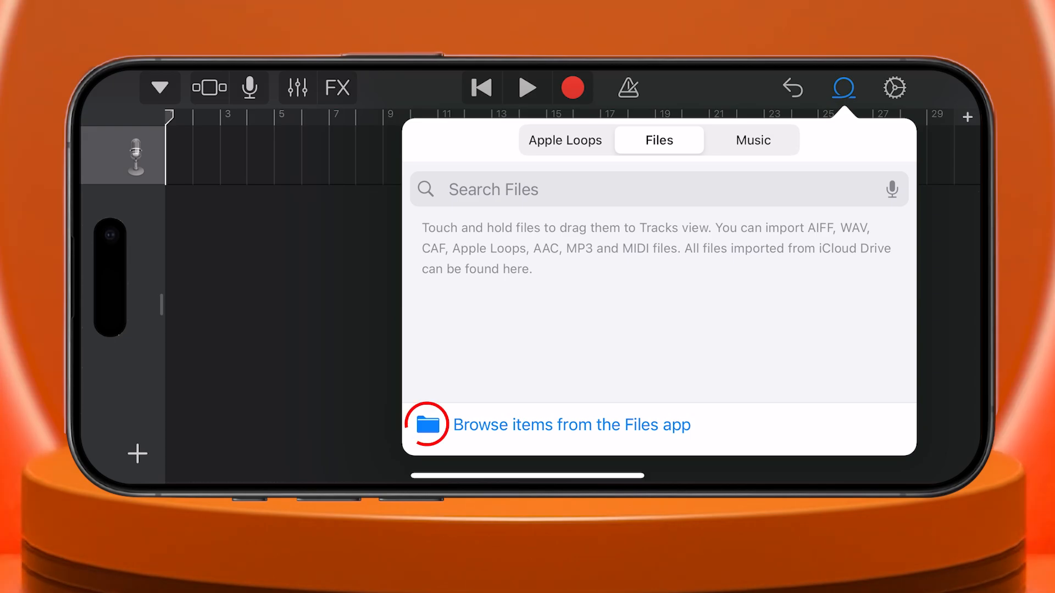
click(570, 424)
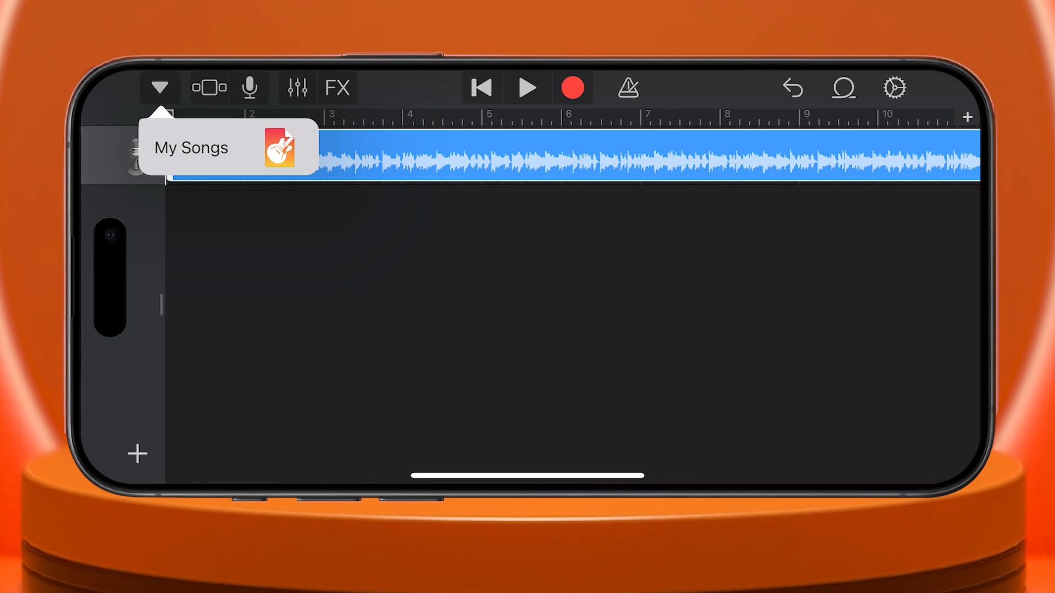
Share the song from My Songs as a ringtone named 'TechRushi Ringtone' and export it
click(190, 147)
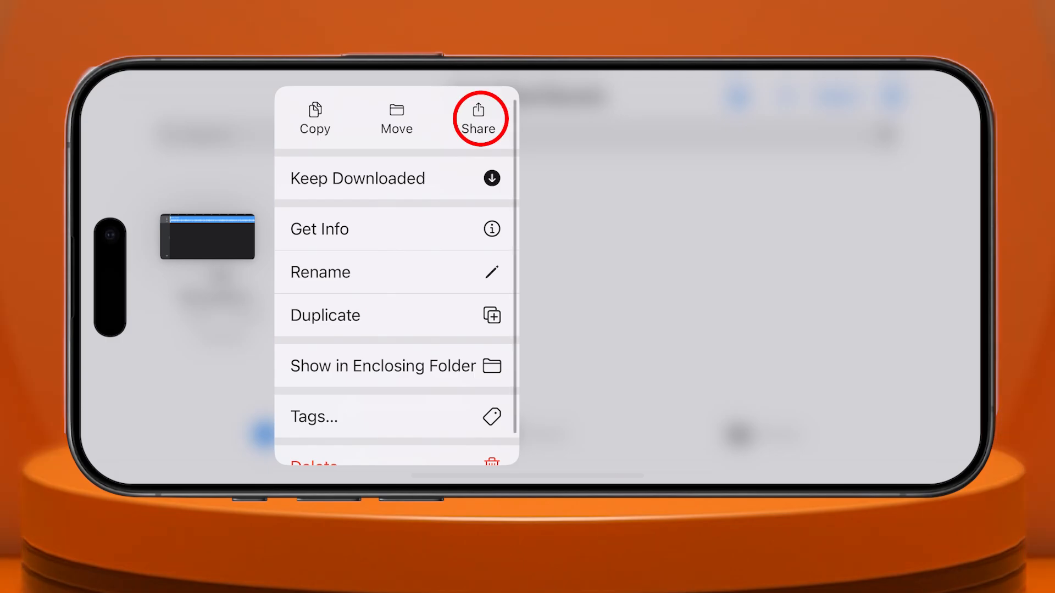
click(478, 117)
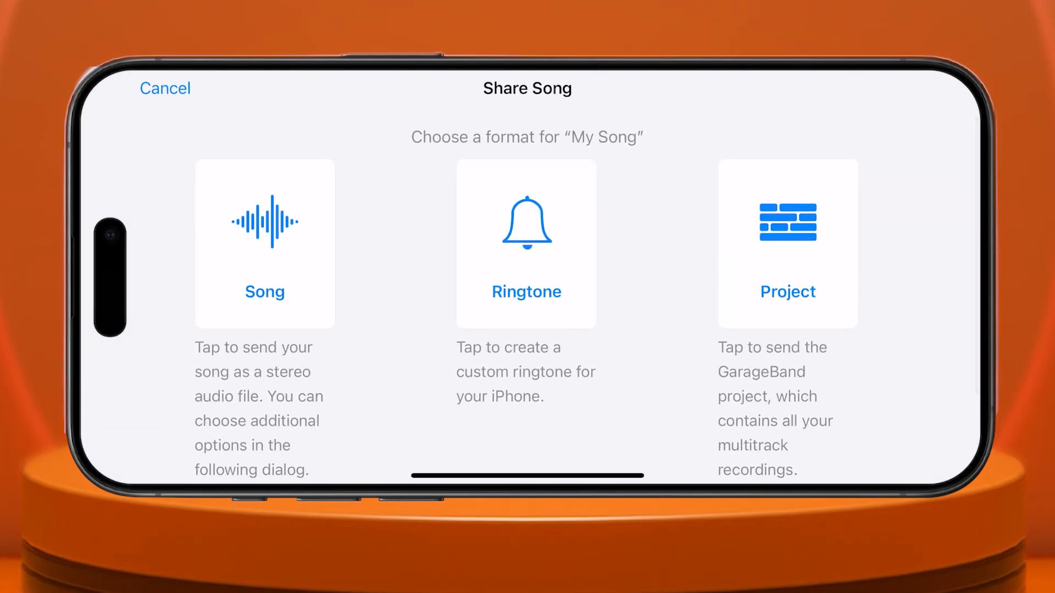
click(526, 242)
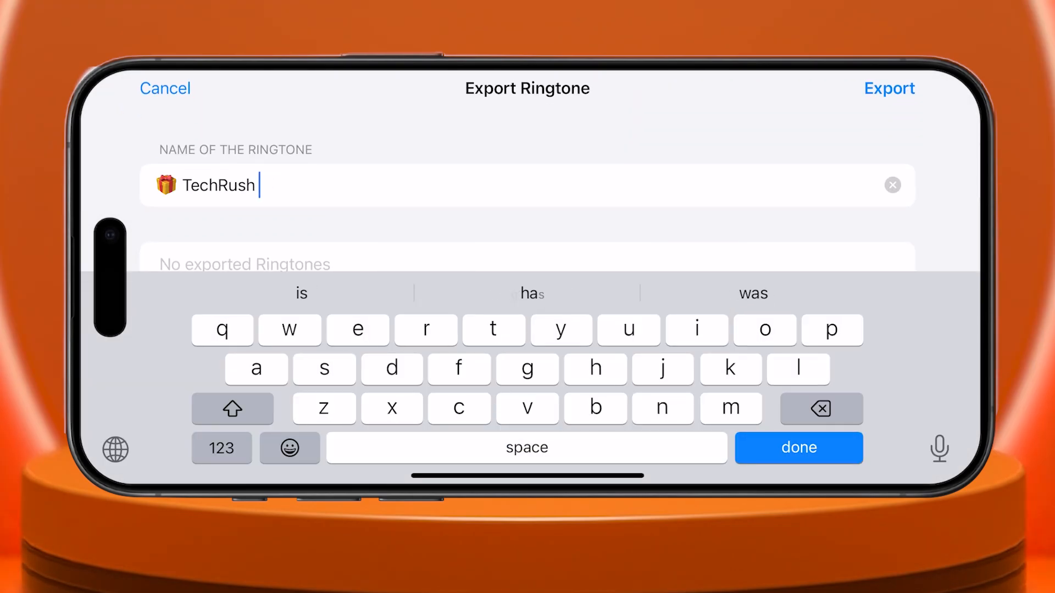
click(799, 447)
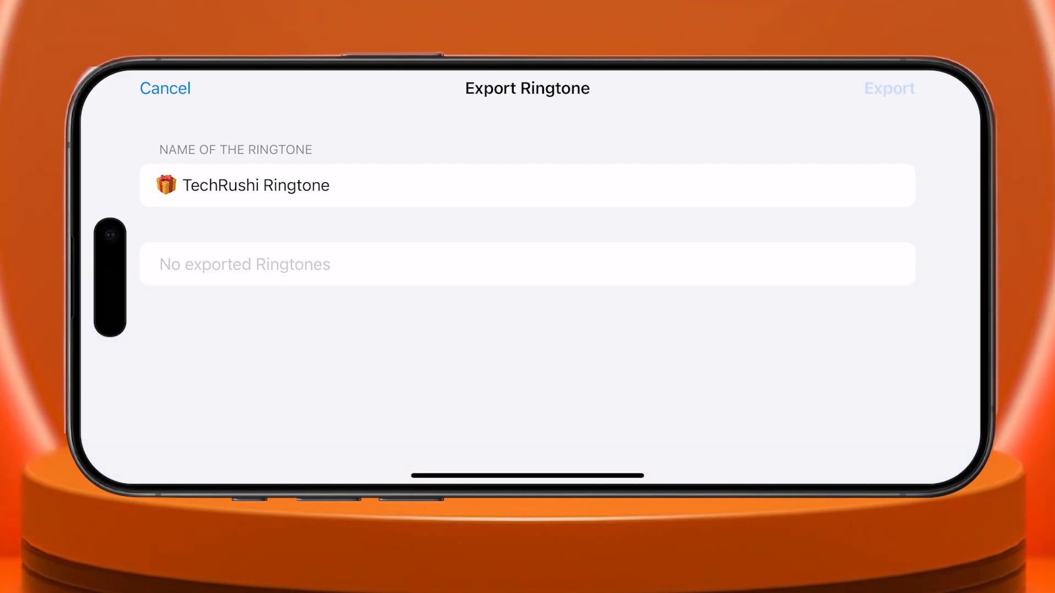
click(890, 87)
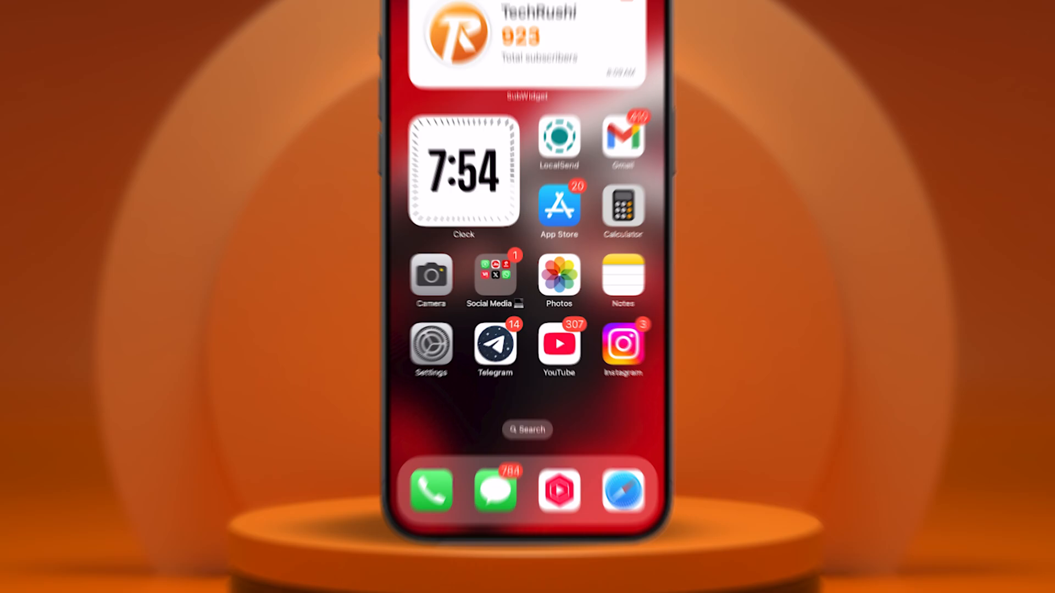
Confirm 'TechRushi Ringtone' appears in Settings' ringtone list, then return home
click(431, 349)
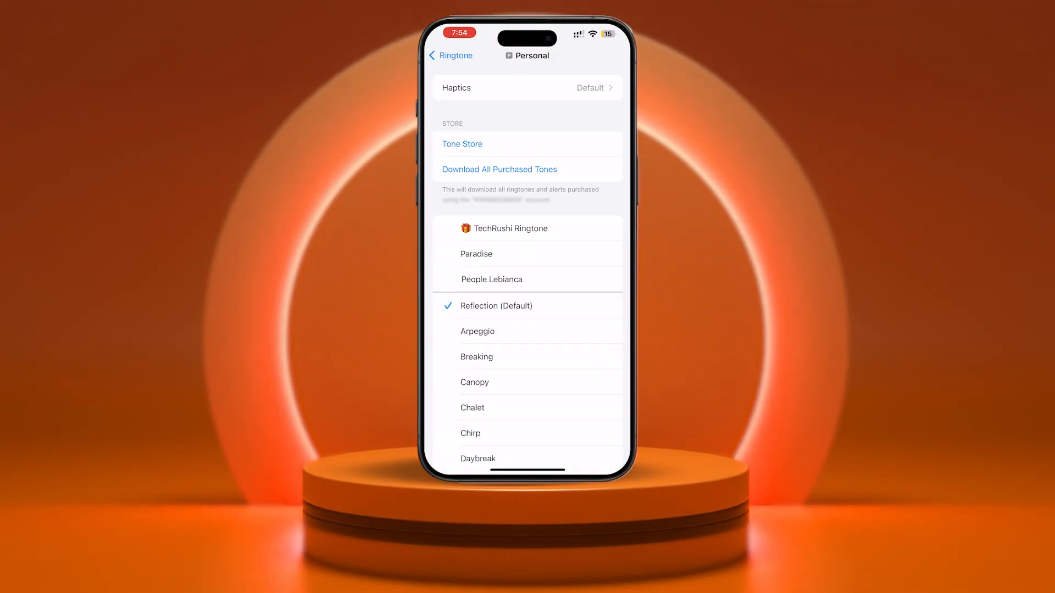
click(511, 228)
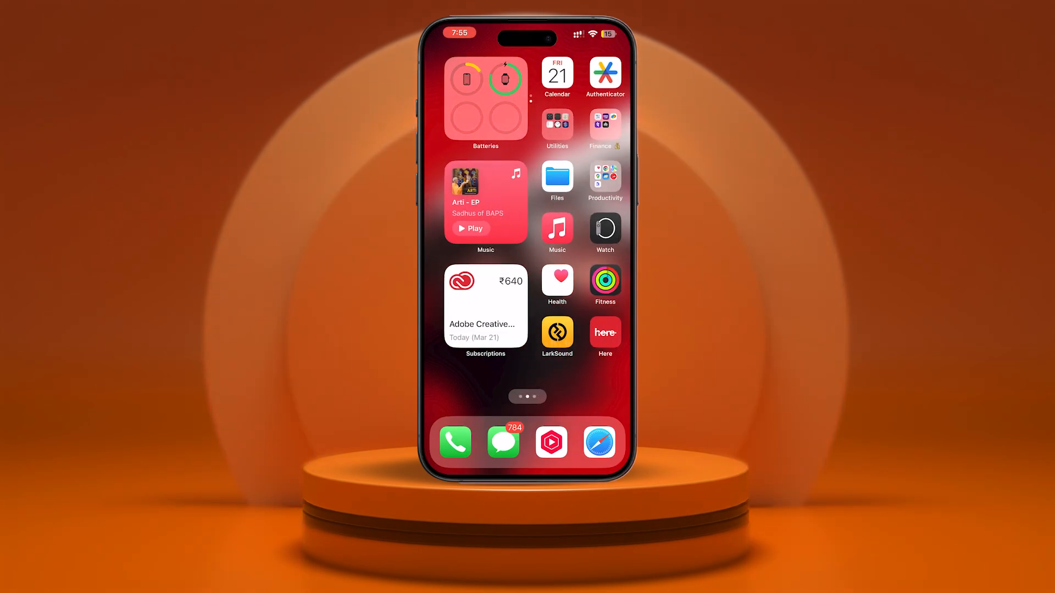
scroll(left, 3)
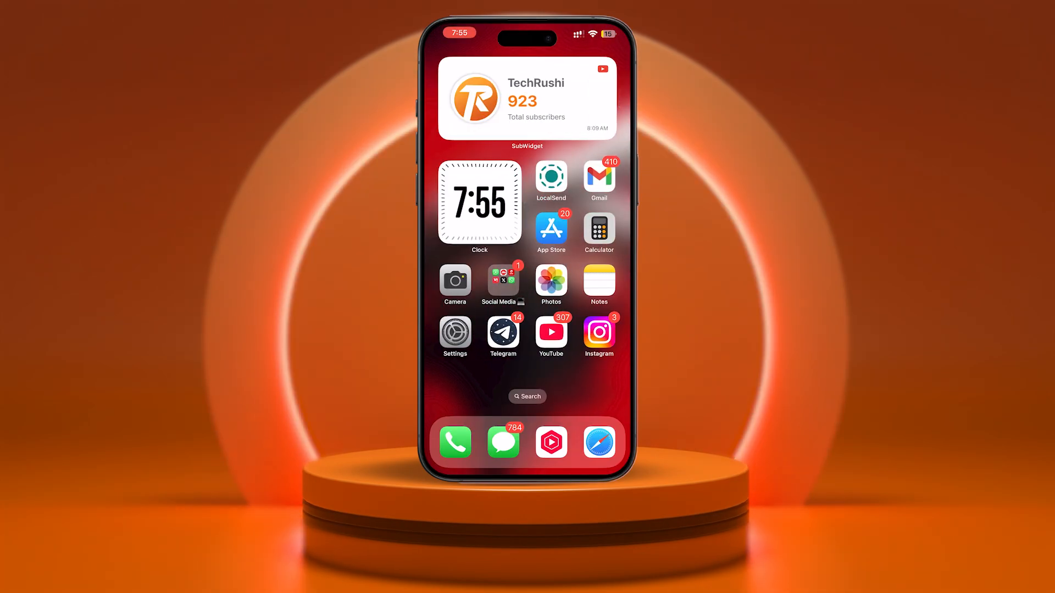